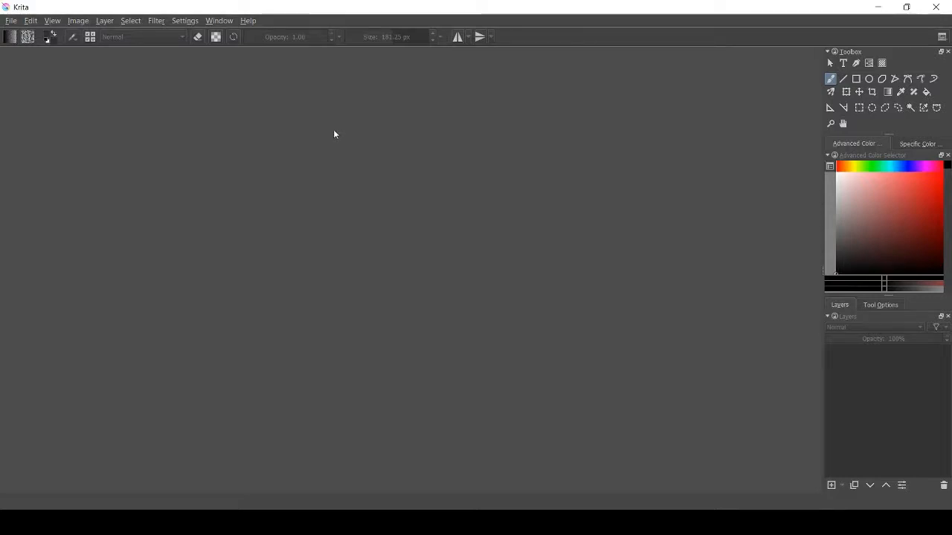
# - Bring up the New Document dialog from the File menu
pyautogui.click(12, 21)
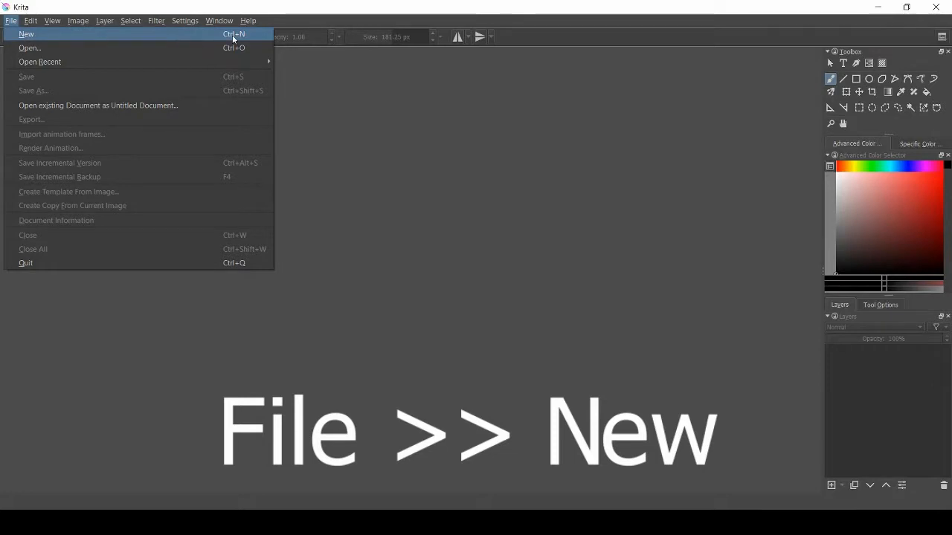
pyautogui.click(27, 32)
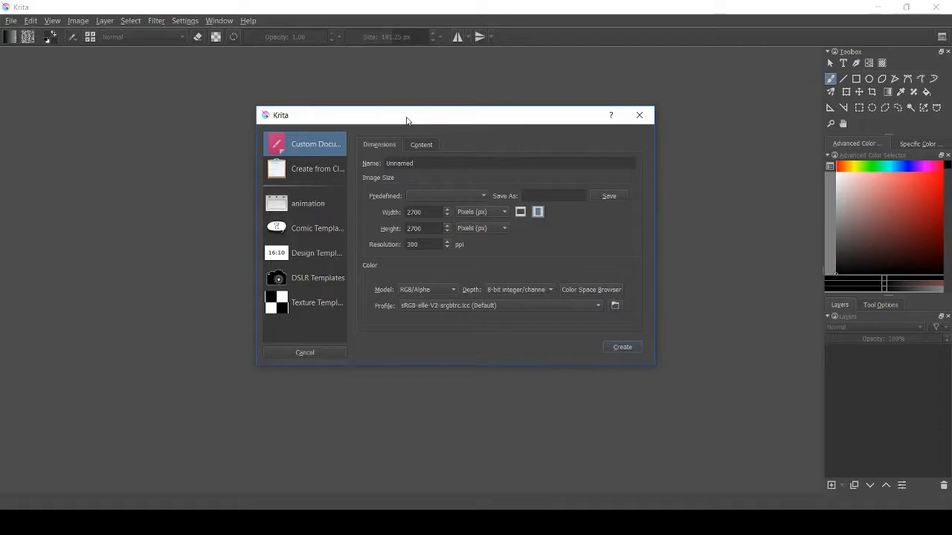
pyautogui.moveTo(407, 114); pyautogui.dragTo(476, 133)
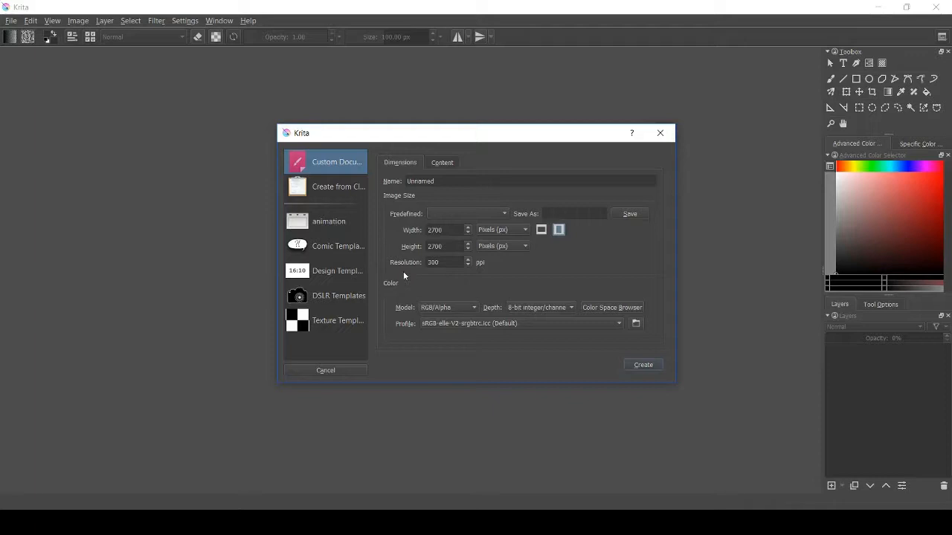
pyautogui.moveTo(533, 197)
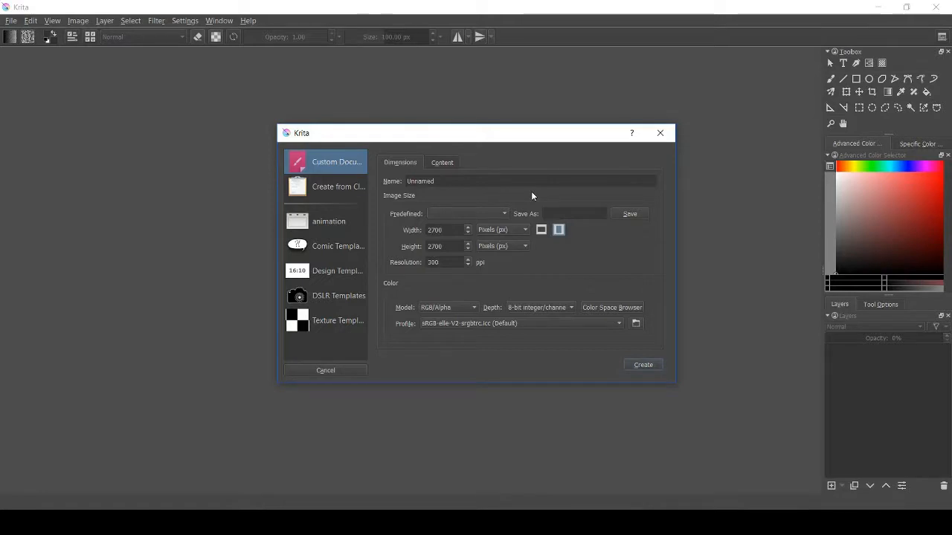
pyautogui.moveTo(528, 220)
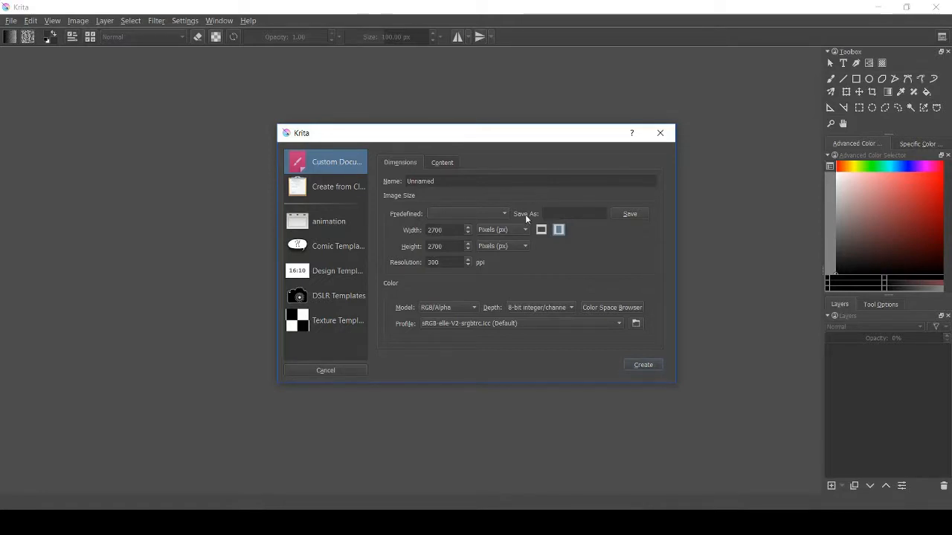
pyautogui.click(523, 230)
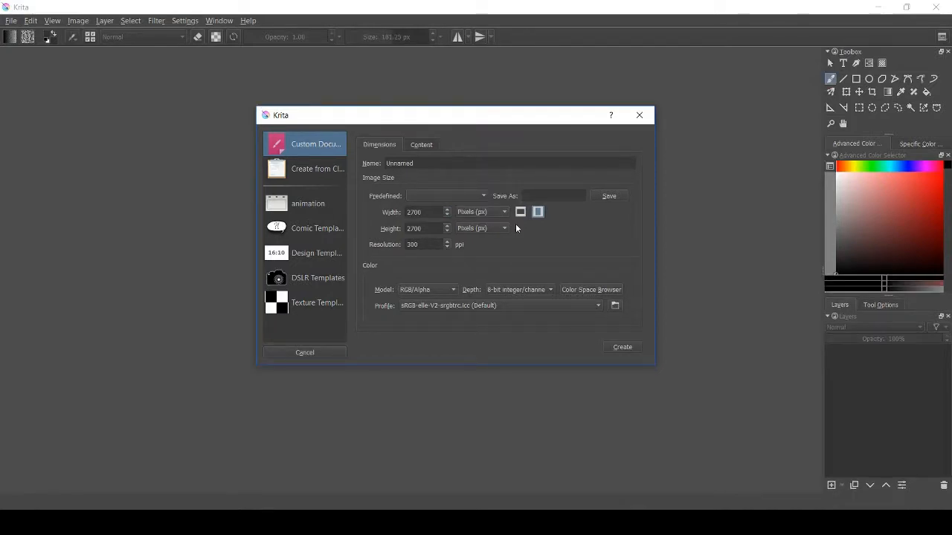
pyautogui.moveTo(512, 250)
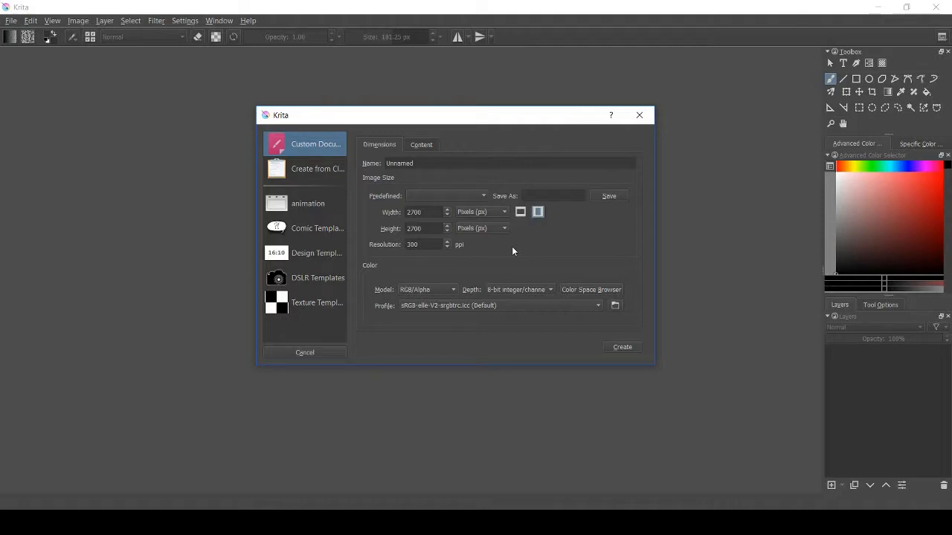
pyautogui.moveTo(467, 253)
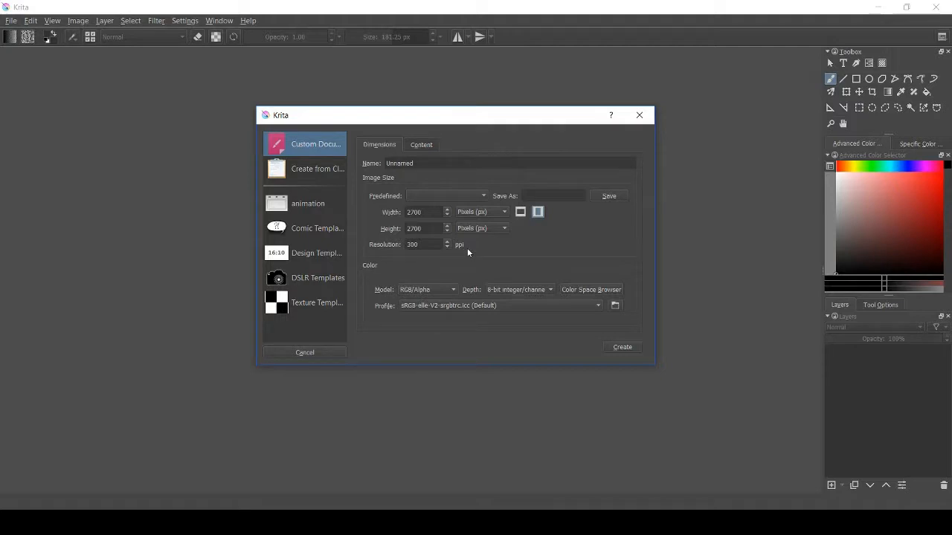
pyautogui.moveTo(464, 250)
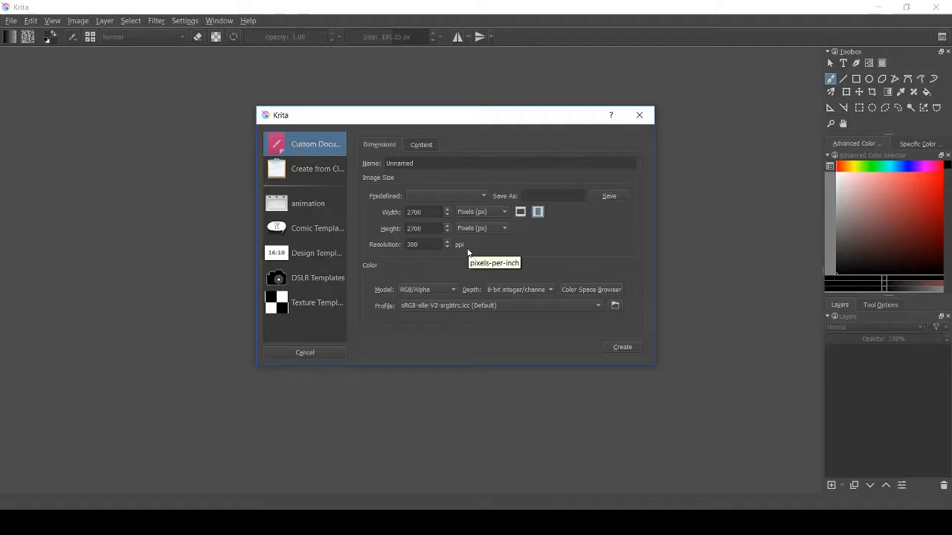
pyautogui.moveTo(524, 256)
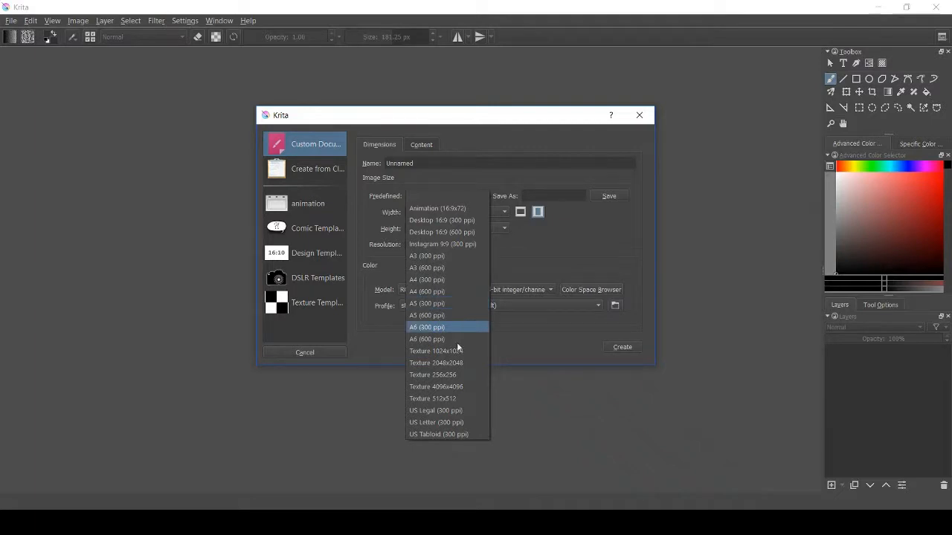
pyautogui.moveTo(450, 422)
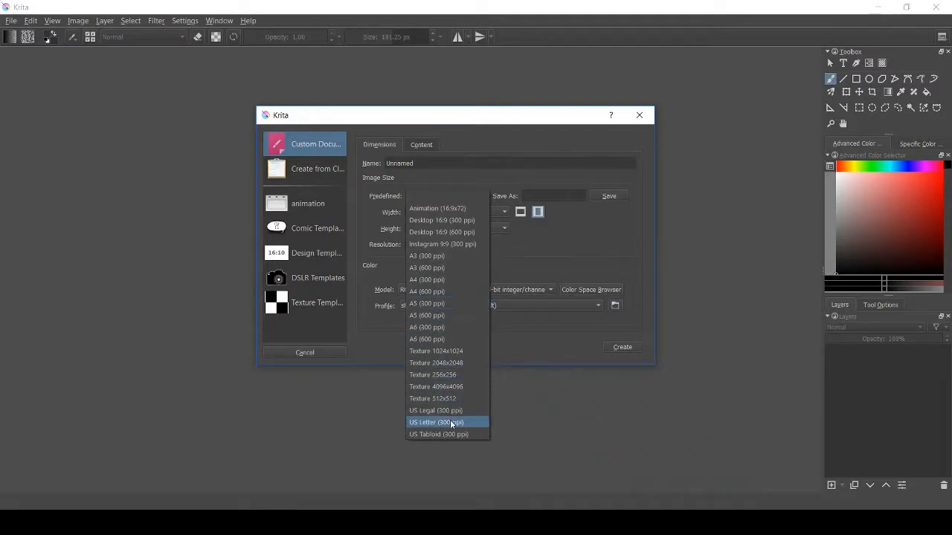
pyautogui.moveTo(450, 424)
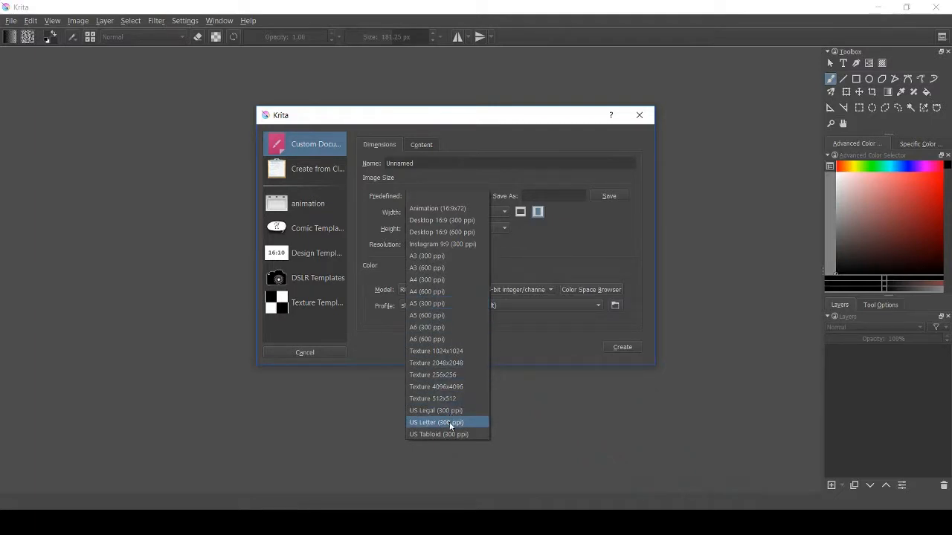
# - Try the US Letter (300 ppi) preset, then settle on Instagram 9:9 (300 ppi), 2700 by 2700 pixels
pyautogui.click(438, 423)
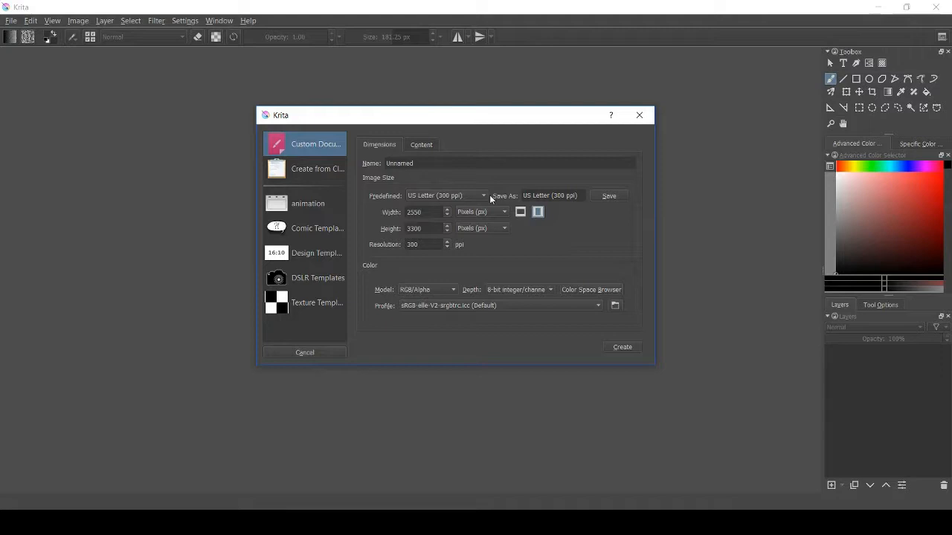
pyautogui.moveTo(521, 253)
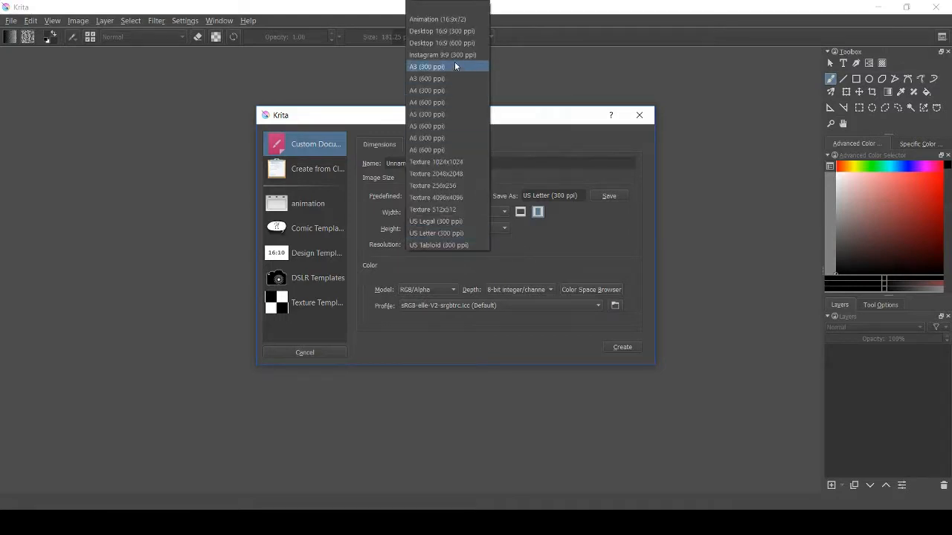
pyautogui.moveTo(442, 31)
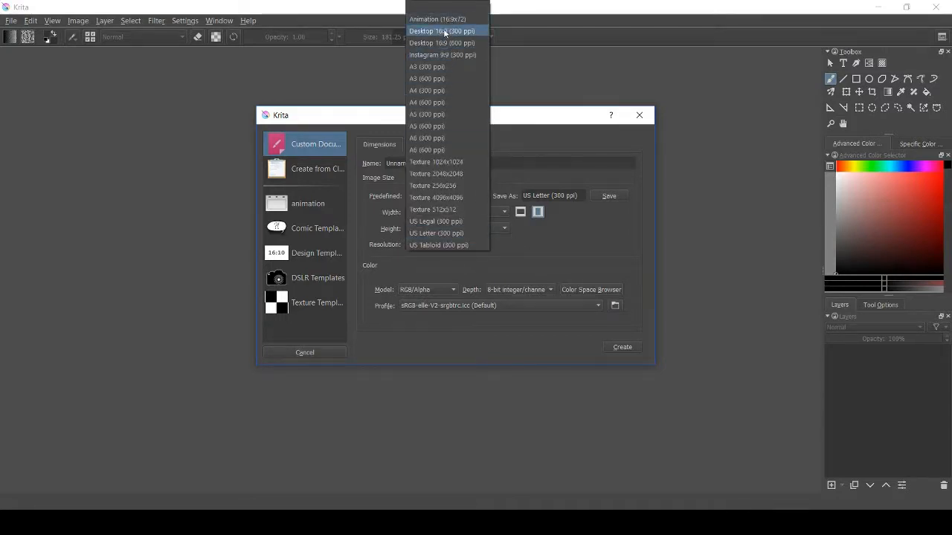
pyautogui.click(443, 53)
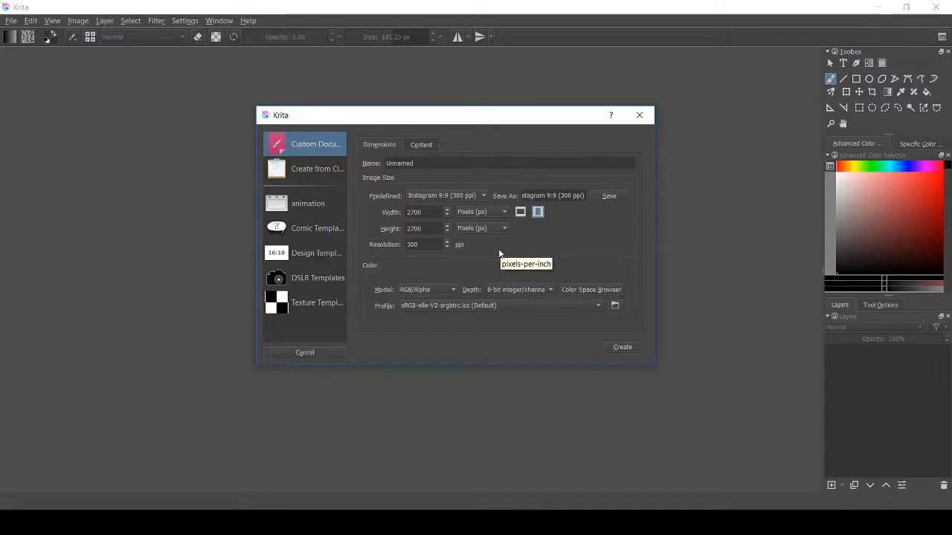
pyautogui.moveTo(616, 258)
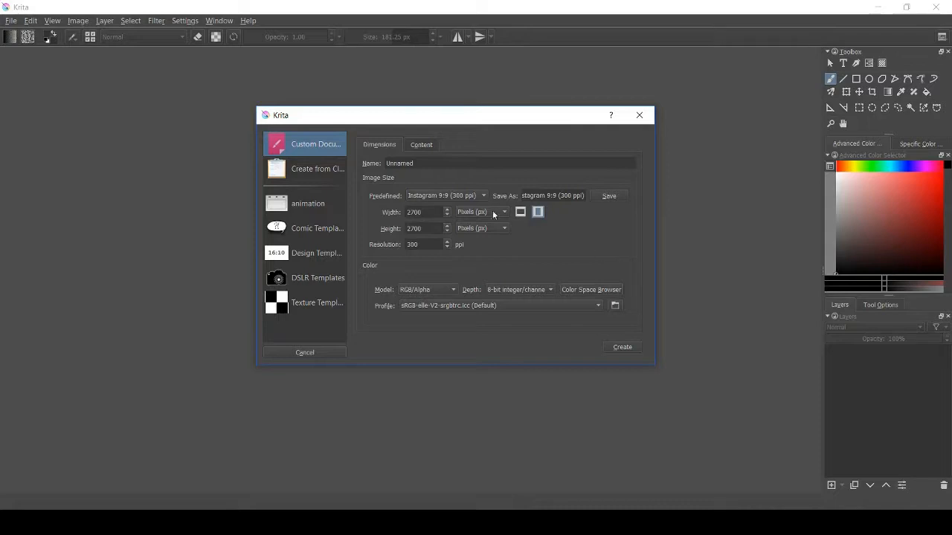
# - Size the image 3000 by 3000 pixels and save that size as a preset named 3000
pyautogui.click(424, 212)
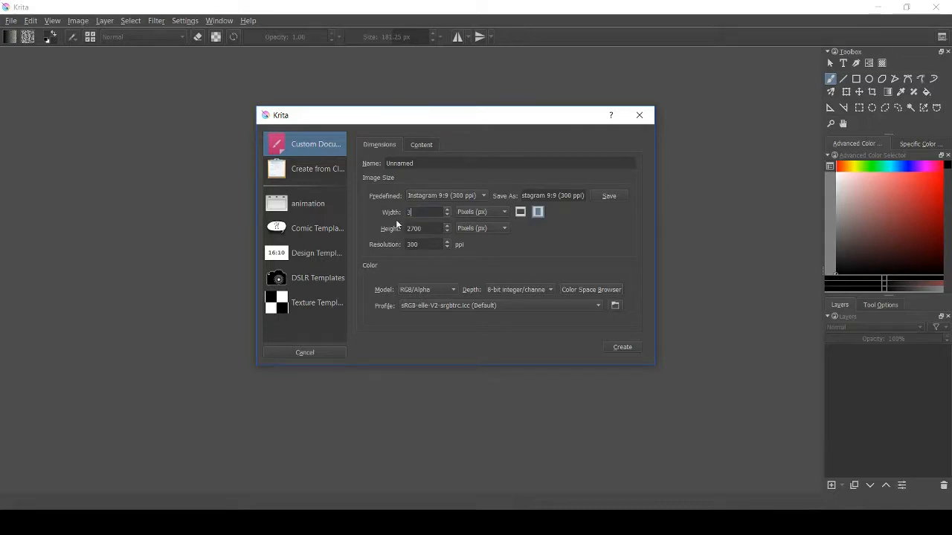
pyautogui.write('000')
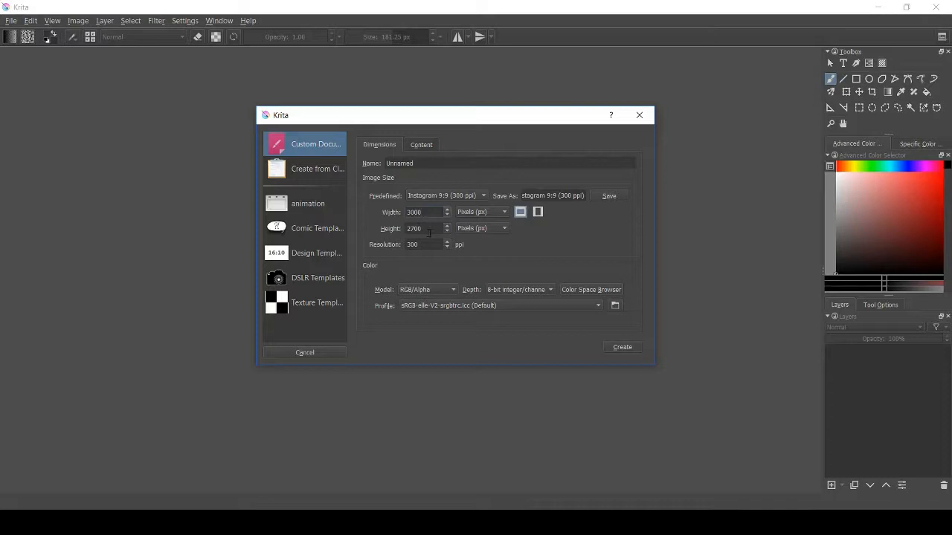
pyautogui.click(539, 211)
pyautogui.write('3000')
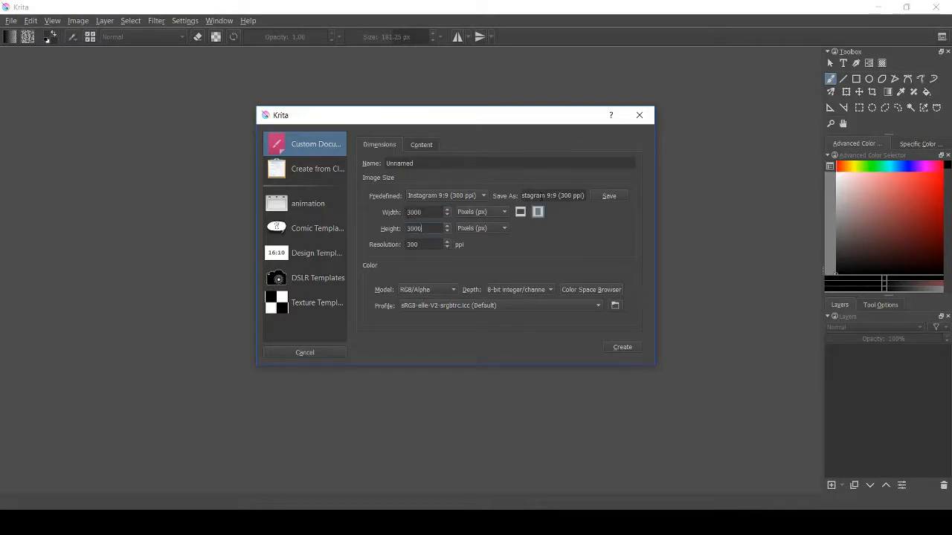
pyautogui.tripleClick(553, 196)
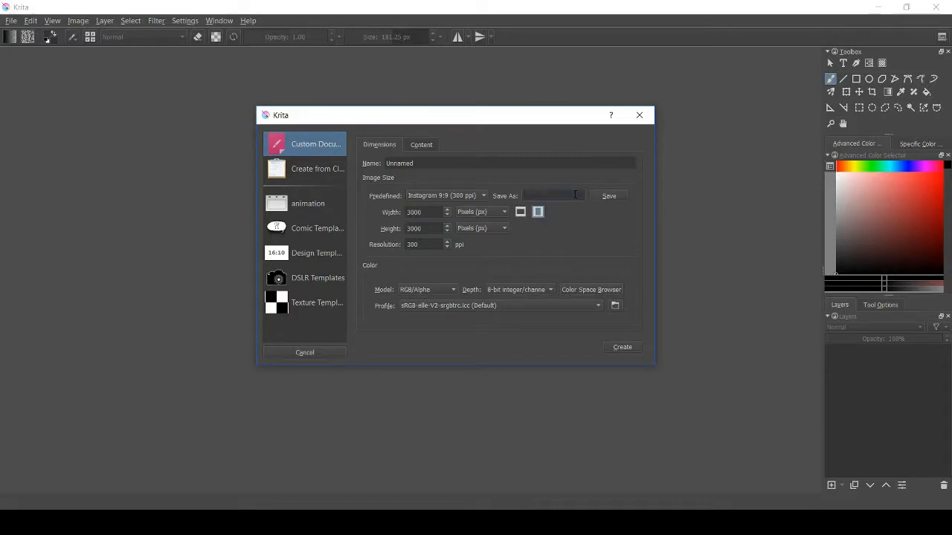
pyautogui.click(550, 197)
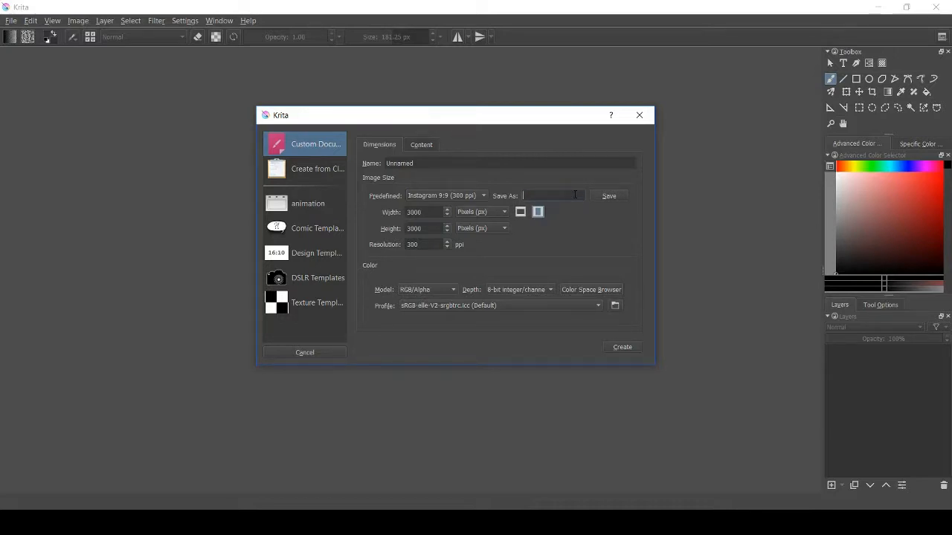
pyautogui.write('3000')
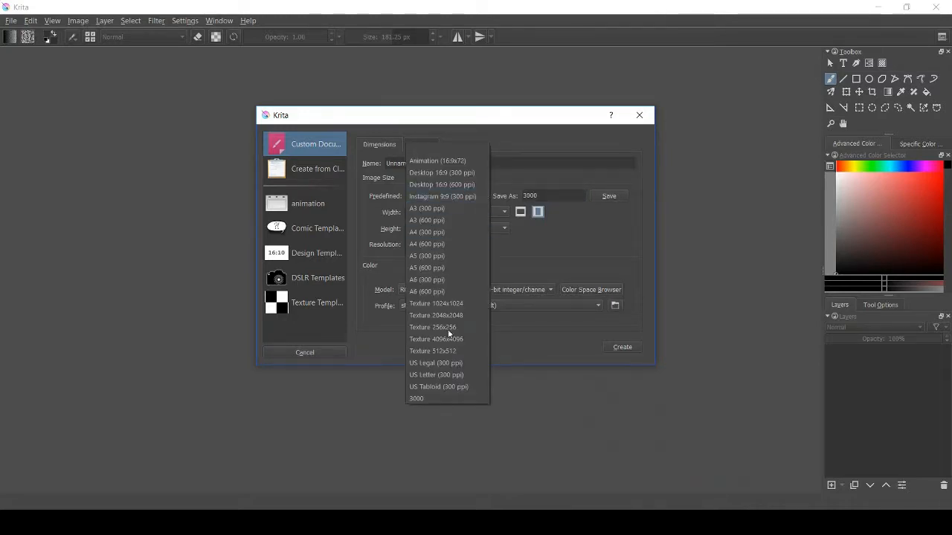
pyautogui.click(444, 197)
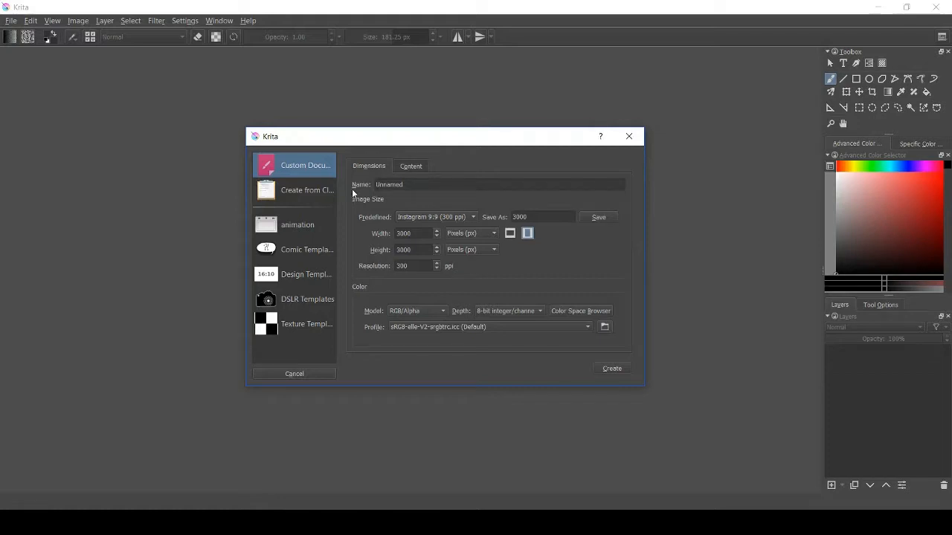
pyautogui.moveTo(354, 193)
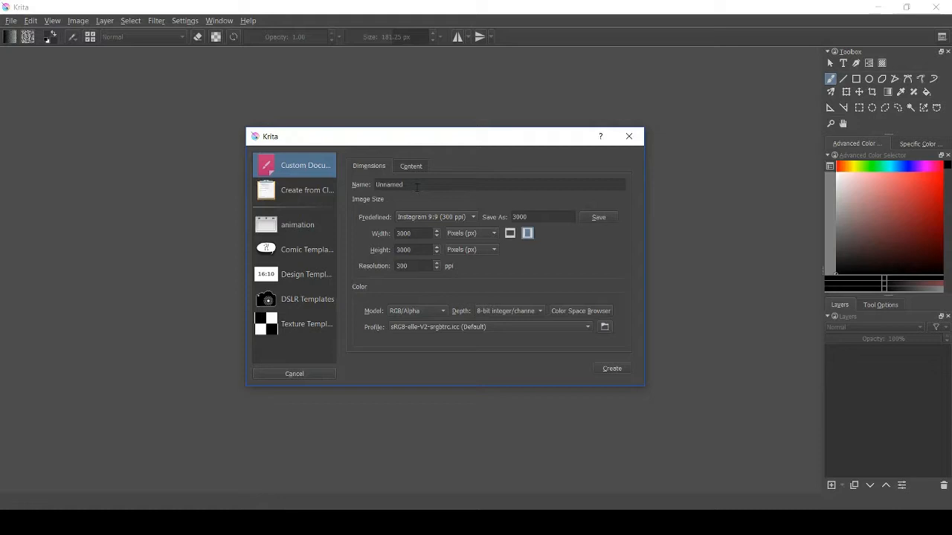
pyautogui.press('alt+n')
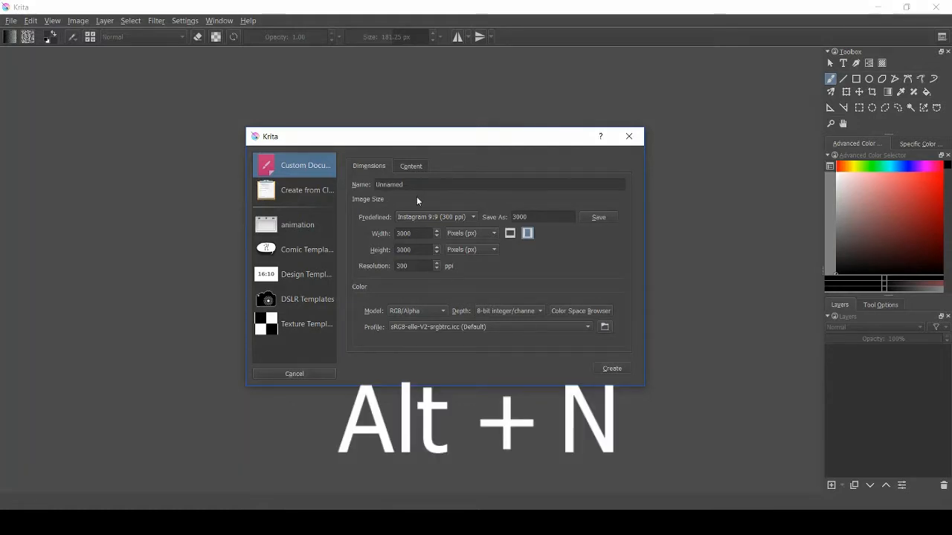
pyautogui.press('alt+n')
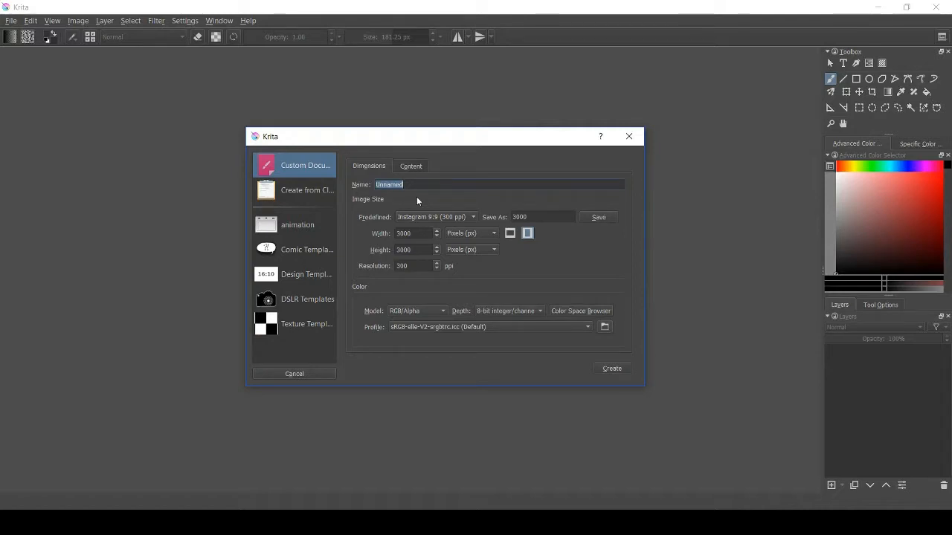
pyautogui.moveTo(378, 240)
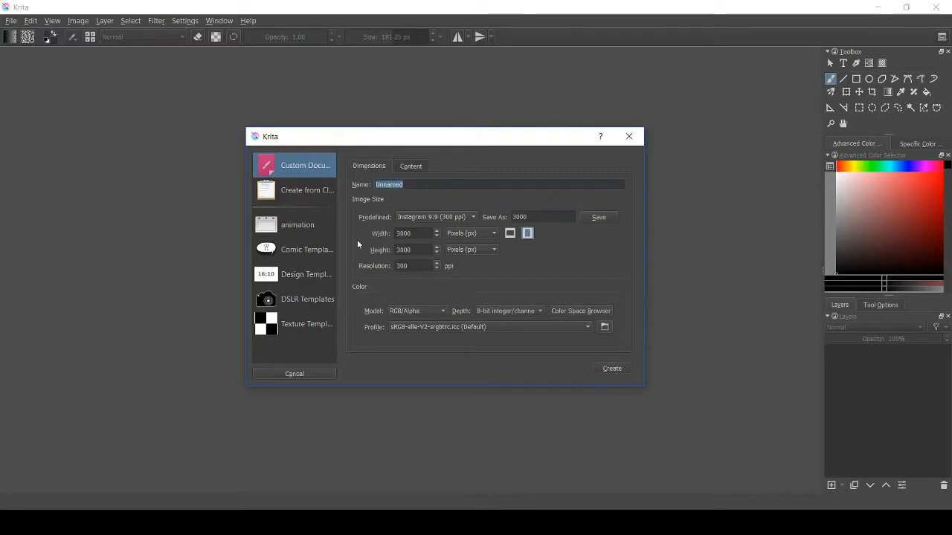
pyautogui.press('Alt+i')
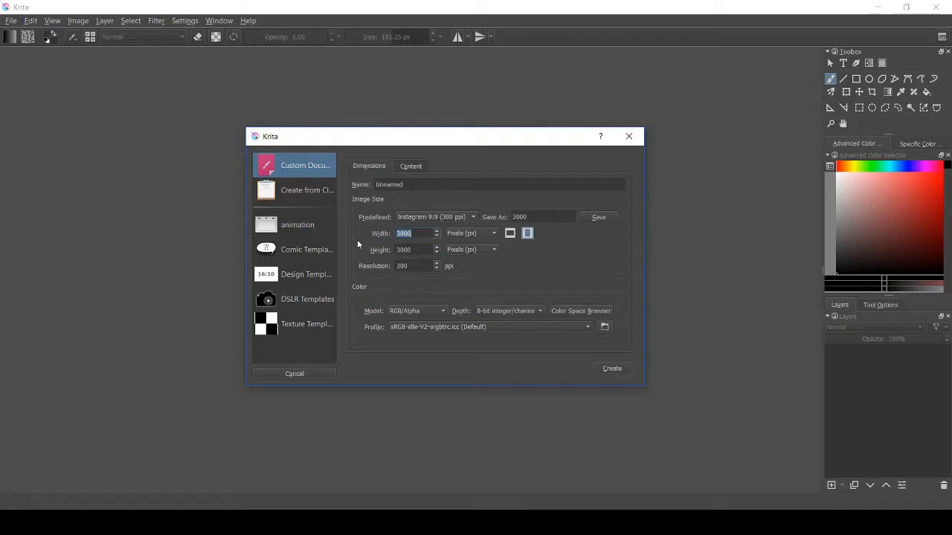
pyautogui.click(411, 166)
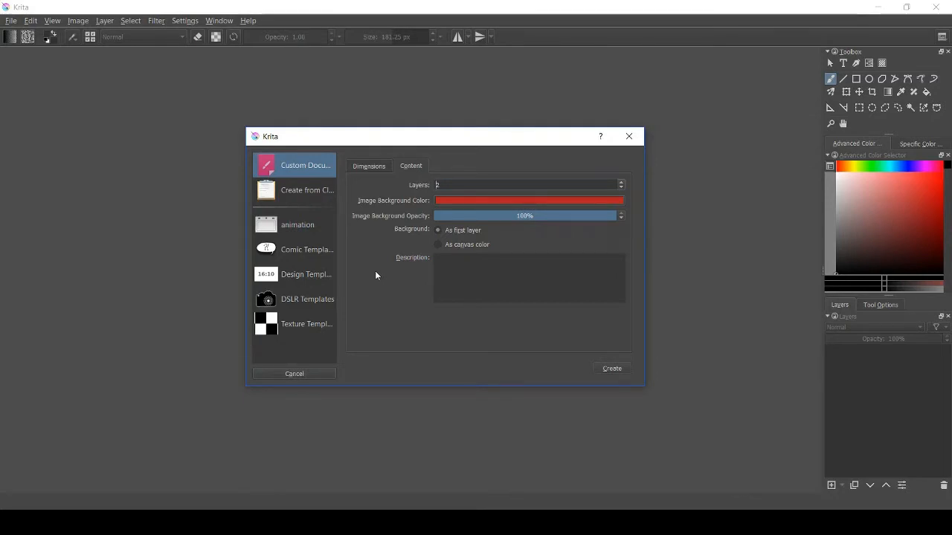
pyautogui.moveTo(404, 235)
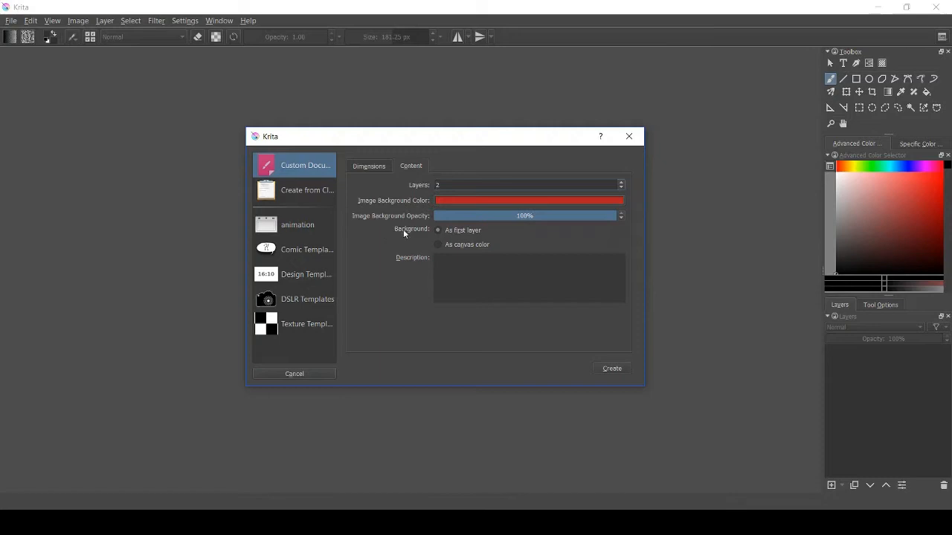
pyautogui.moveTo(494, 237)
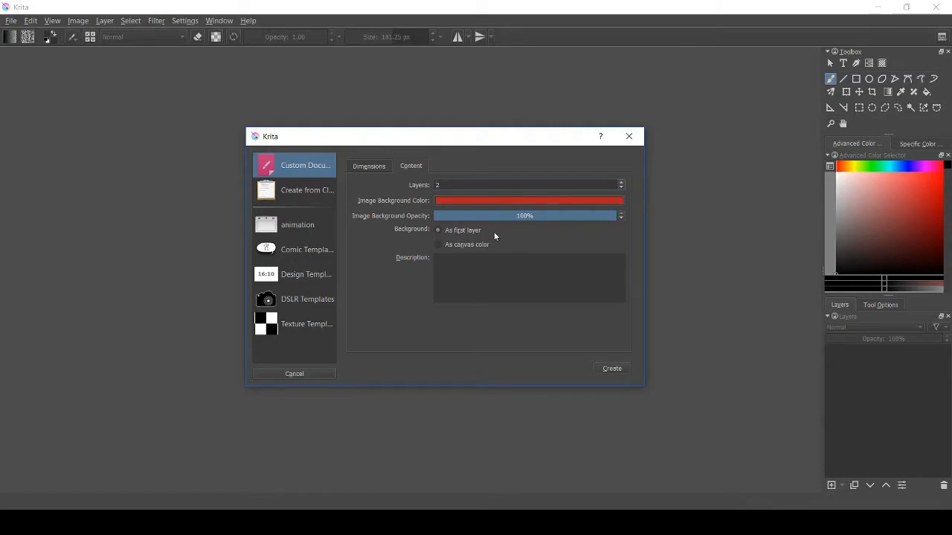
pyautogui.moveTo(485, 241)
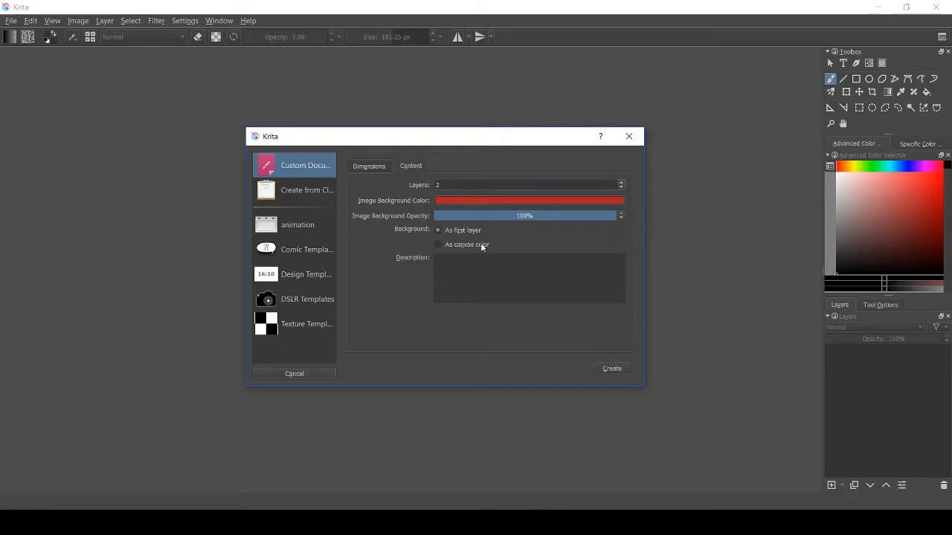
# - Set the background option to 'As canvas color' in the Content settings
pyautogui.click(611, 369)
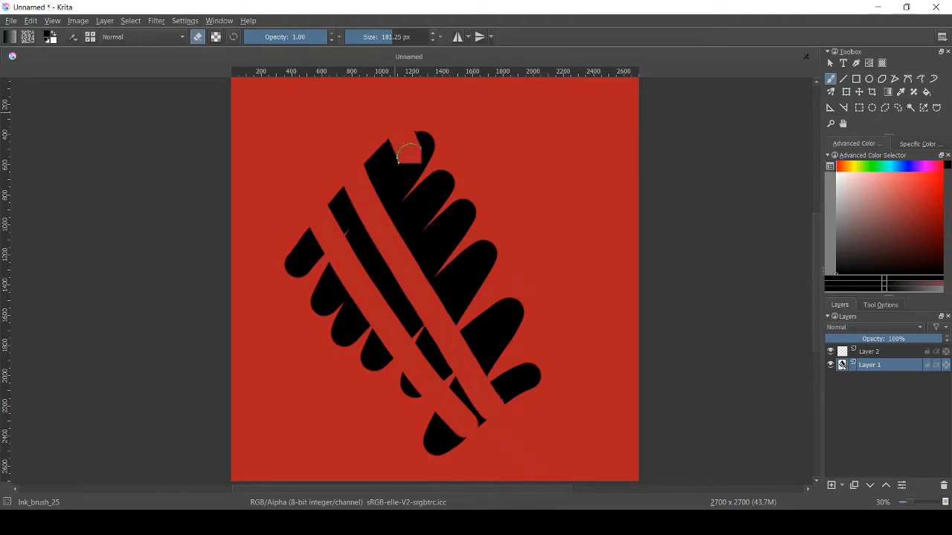
# - Paint a long diagonal black brush stroke across the shapes on the red canvas
pyautogui.moveTo(409, 152); pyautogui.dragTo(528, 417)
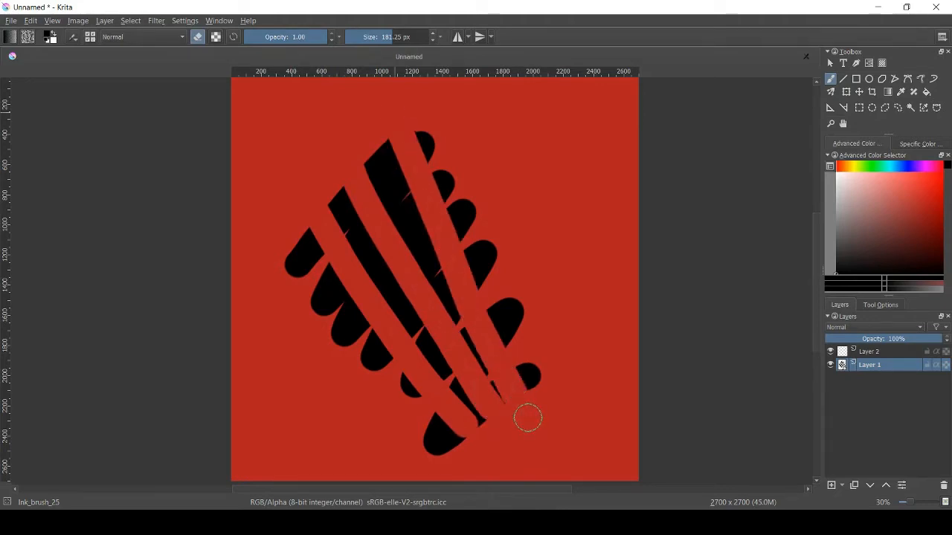